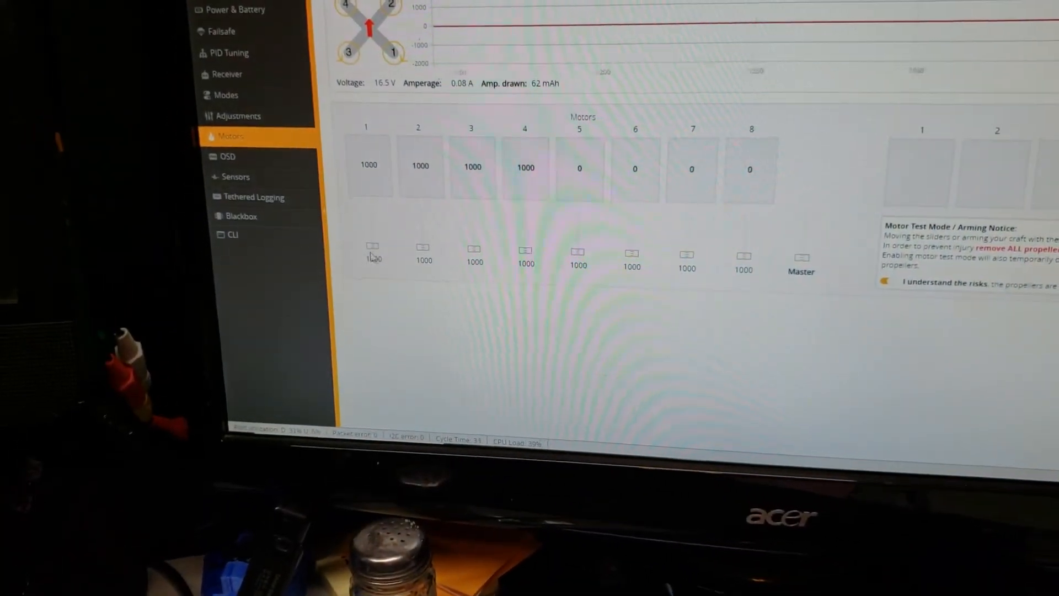
- Drag motor 1's test slider from 1000 up to 1105 so it spins
{"action": "left_click_drag", "start_coordinate": [371, 257], "coordinate": [373, 236]}
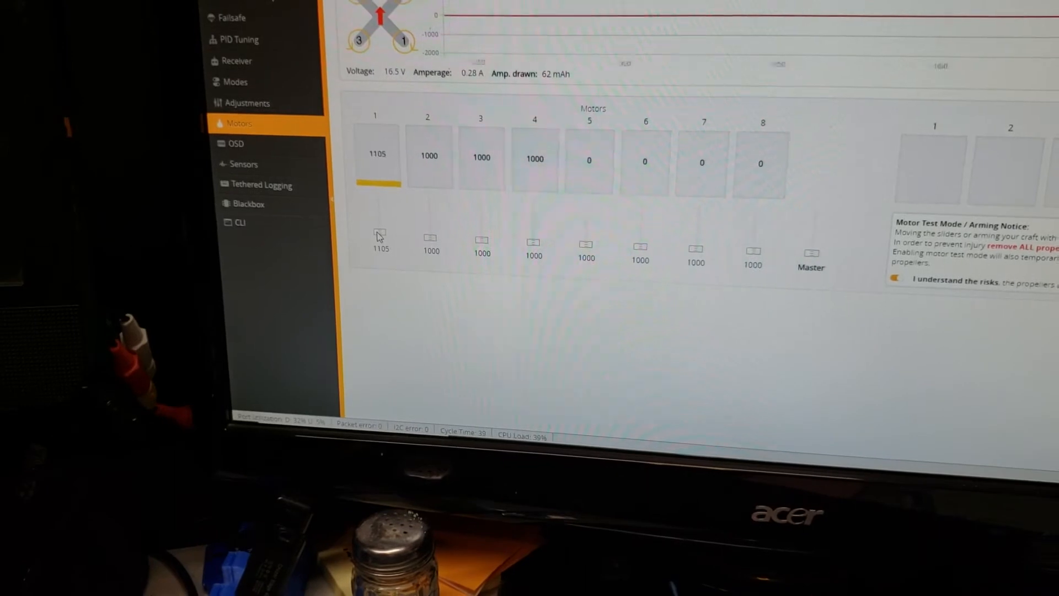